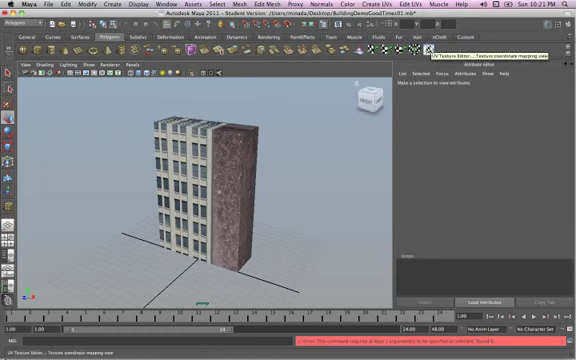
Show the building's UV layout in the UV Texture Editor beside the perspective view.
click(412, 6)
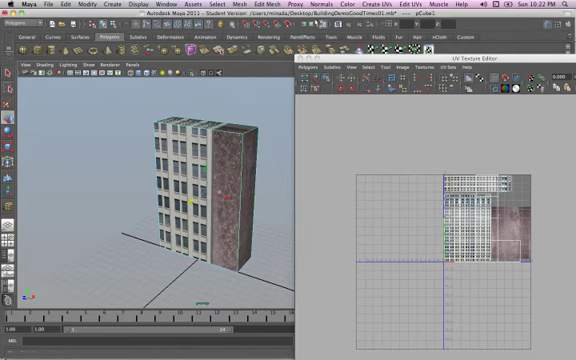
click(324, 8)
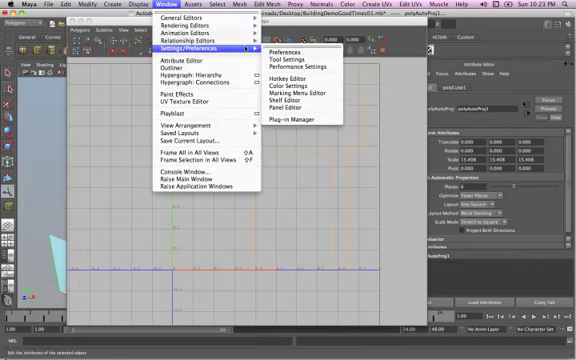
mouse_move(288, 88)
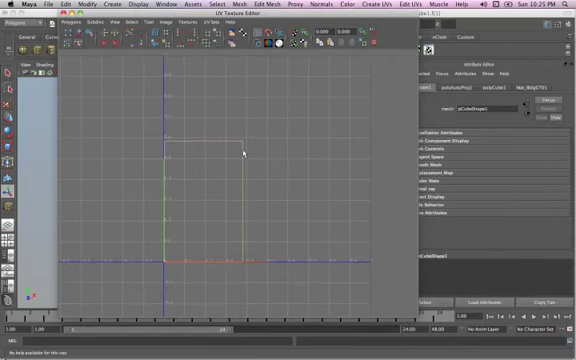
Convert the selected front faces to their UVs via the Ctrl marking menu's To UVs.
right_click(240, 152)
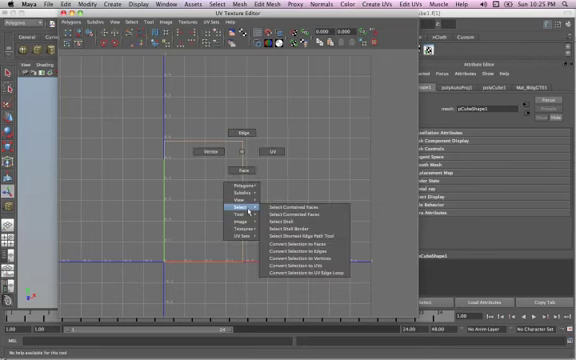
mouse_move(296, 248)
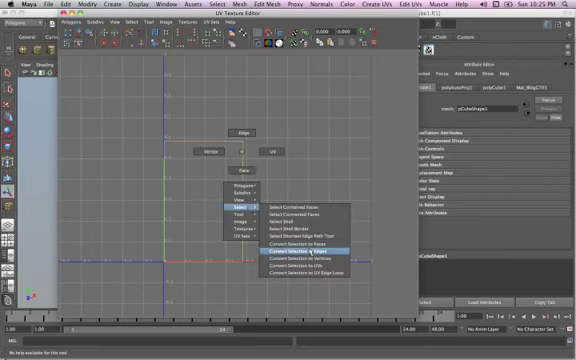
mouse_move(304, 270)
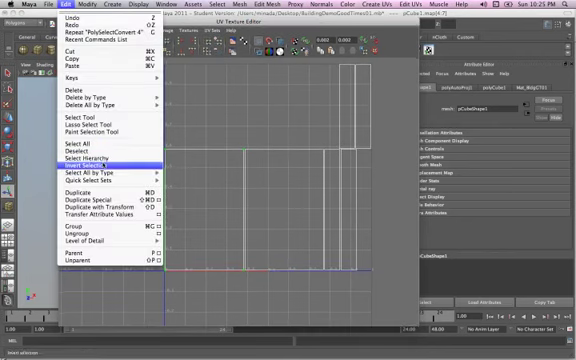
Invert the UV selection so all shells except the front-face UVs are selected.
click(90, 160)
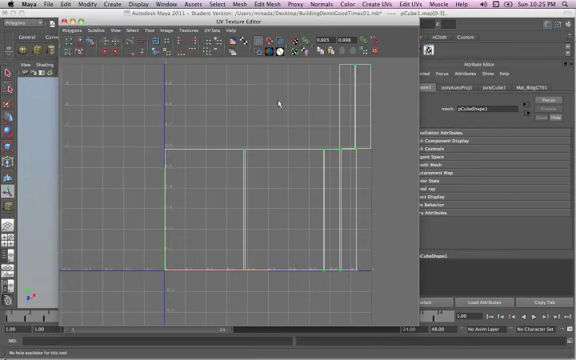